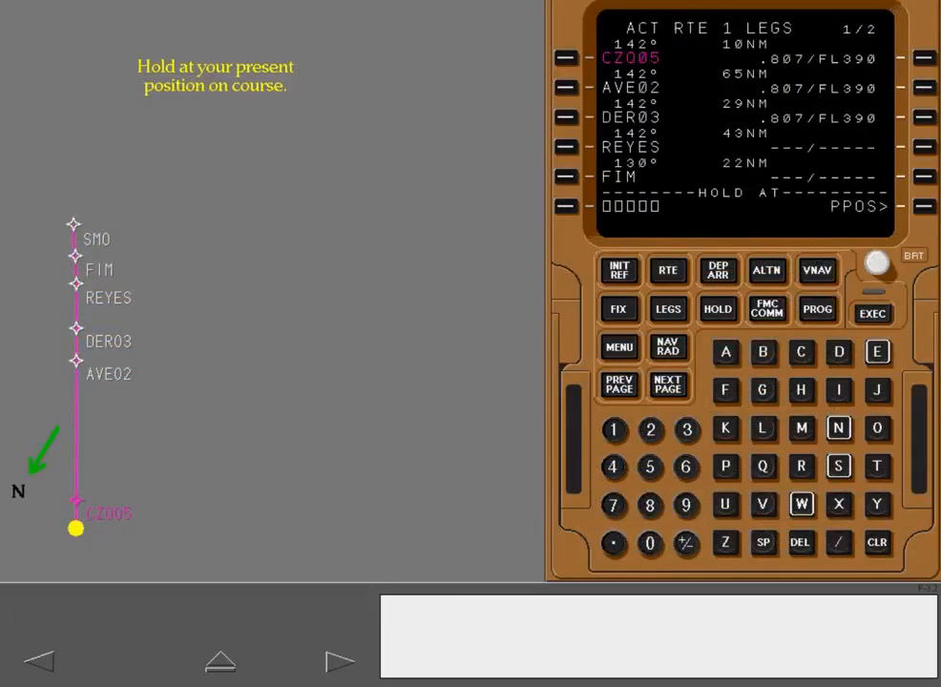
- Advance the lesson and create a pending hold at present position N36W120
left_click(717, 309)
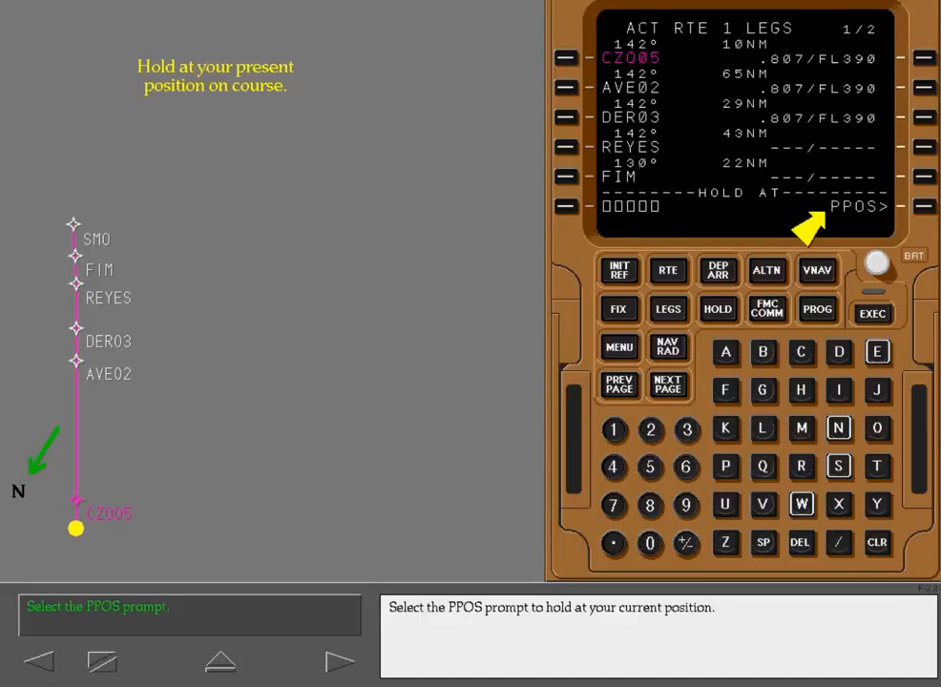
left_click(874, 206)
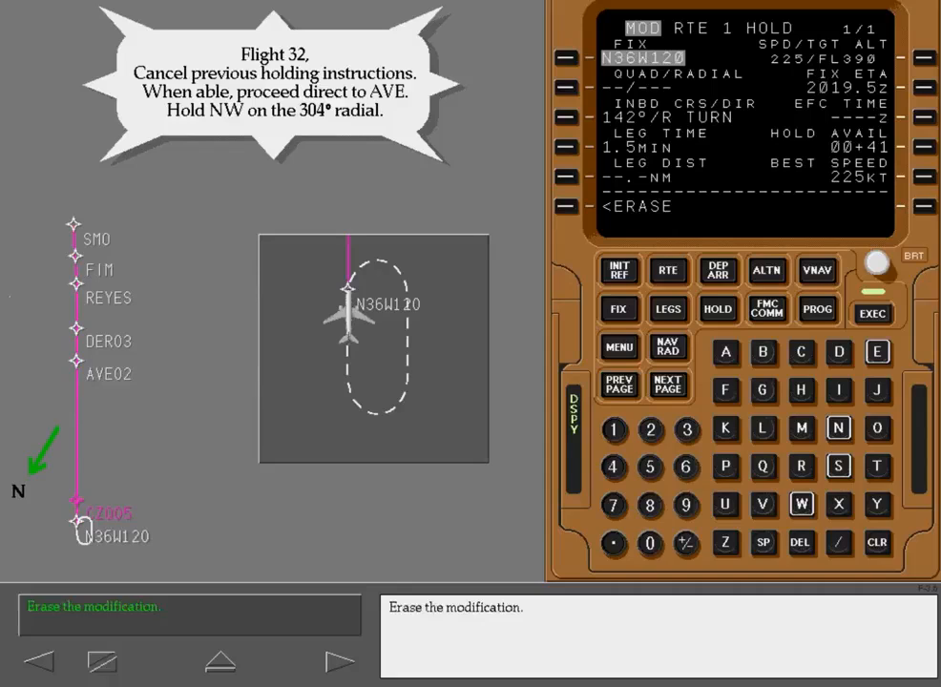
- Erase the pending present-position hold
left_click(618, 206)
type("/")
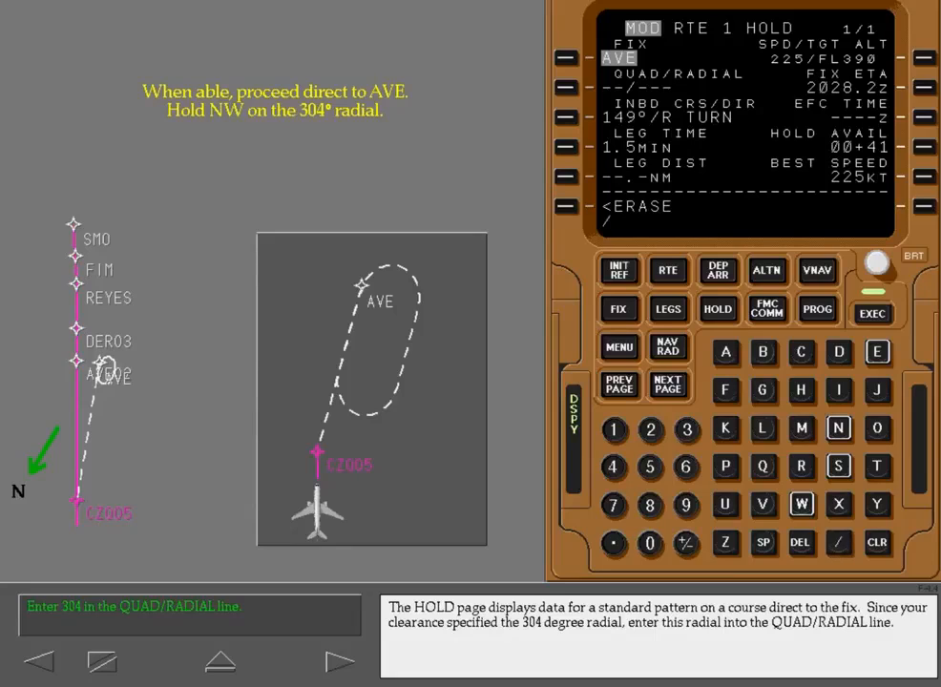
- Enter /304 as the AVE hold's quadrant/radial and execute the hold
type("304")
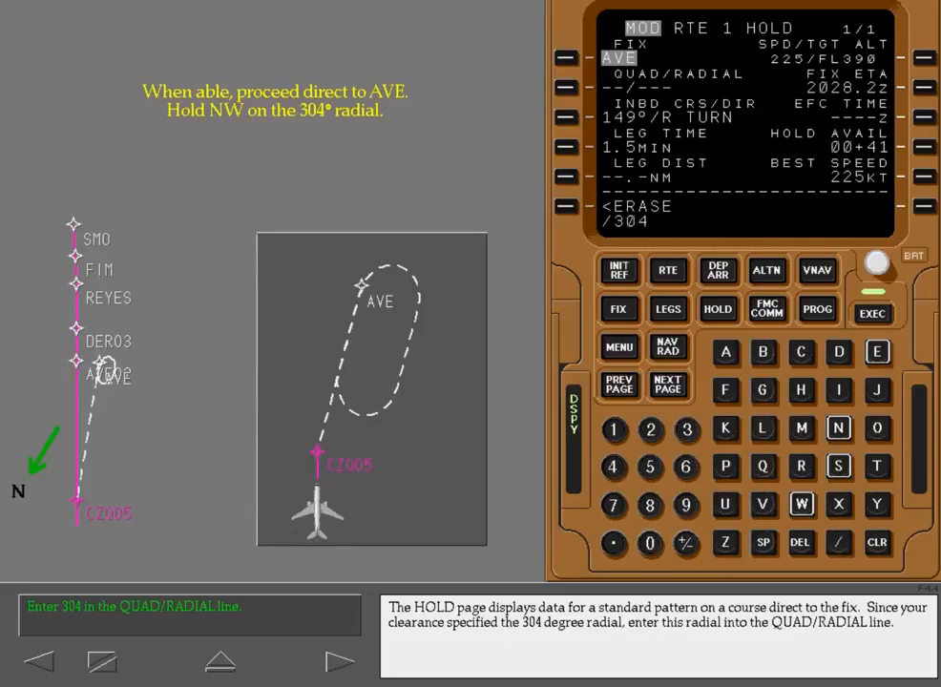
left_click(565, 88)
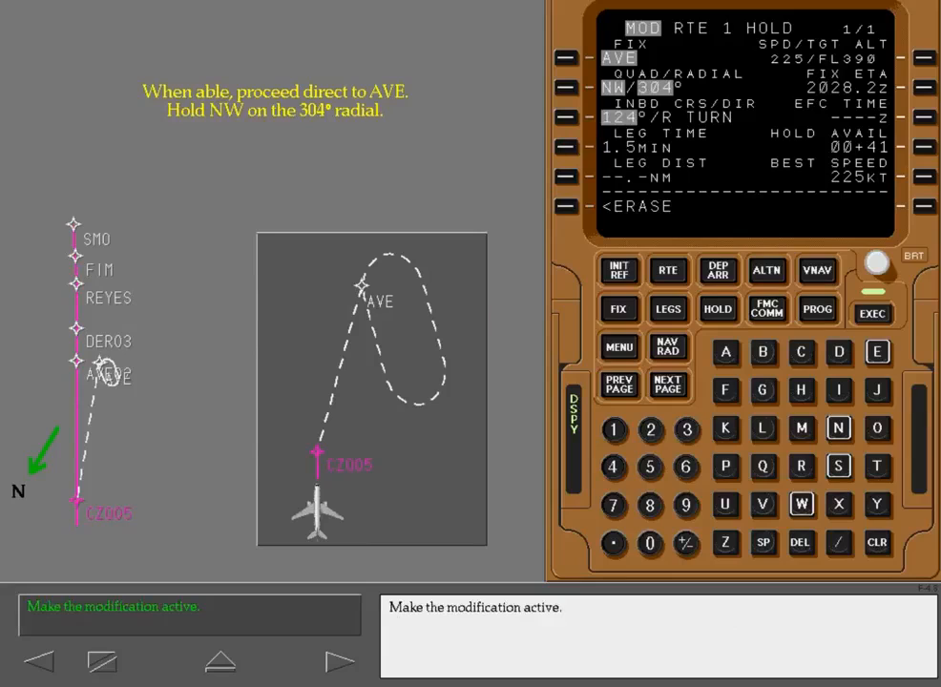
left_click(870, 312)
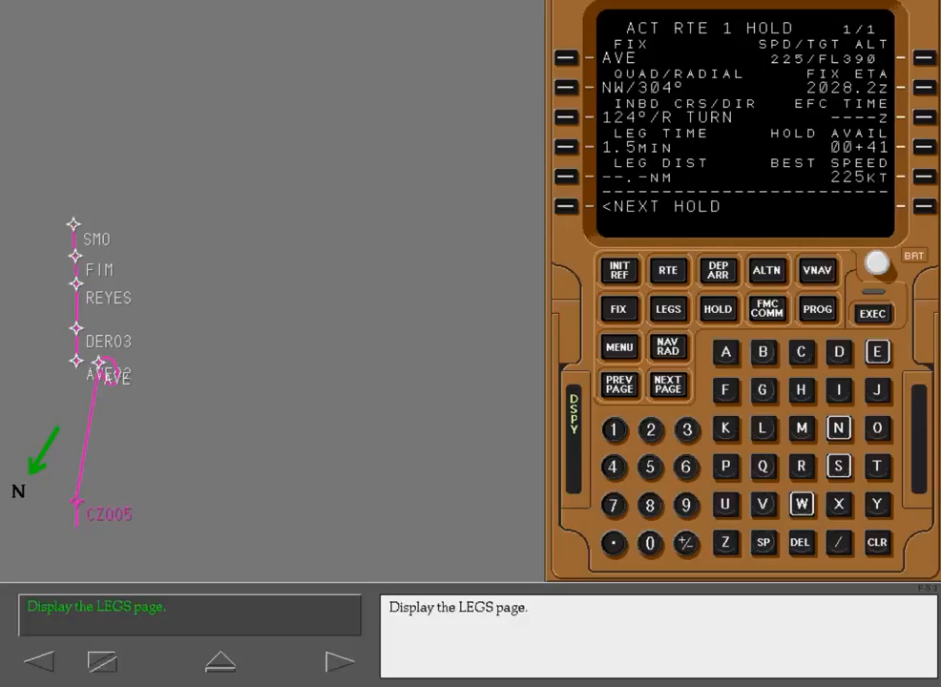
- Display the RTE 1 LEGS page showing the active AVE hold
left_click(668, 308)
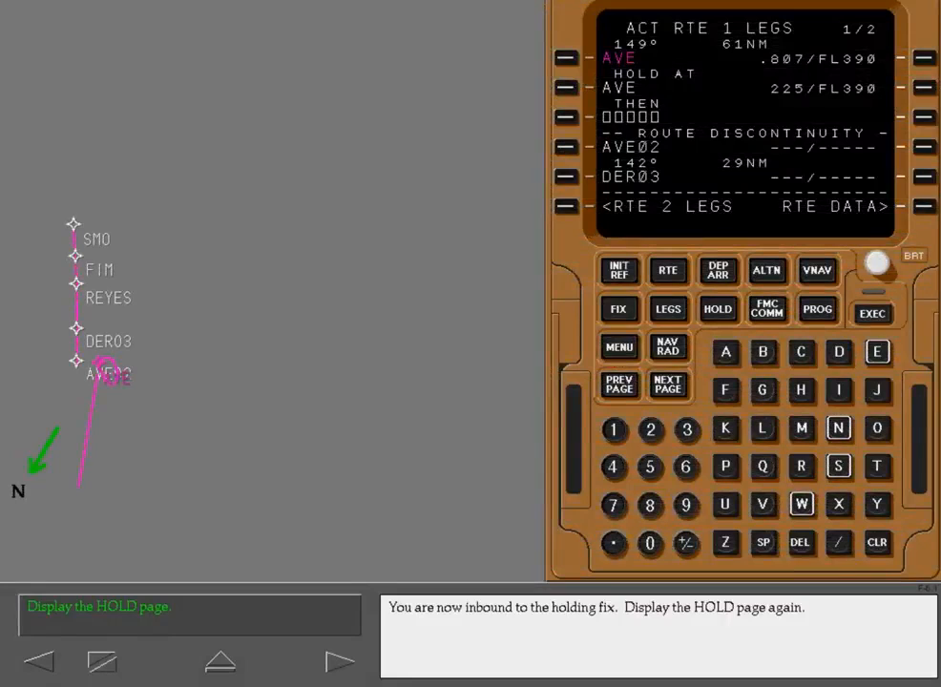
- Return to the HOLD page for the AVE hold
left_click(717, 309)
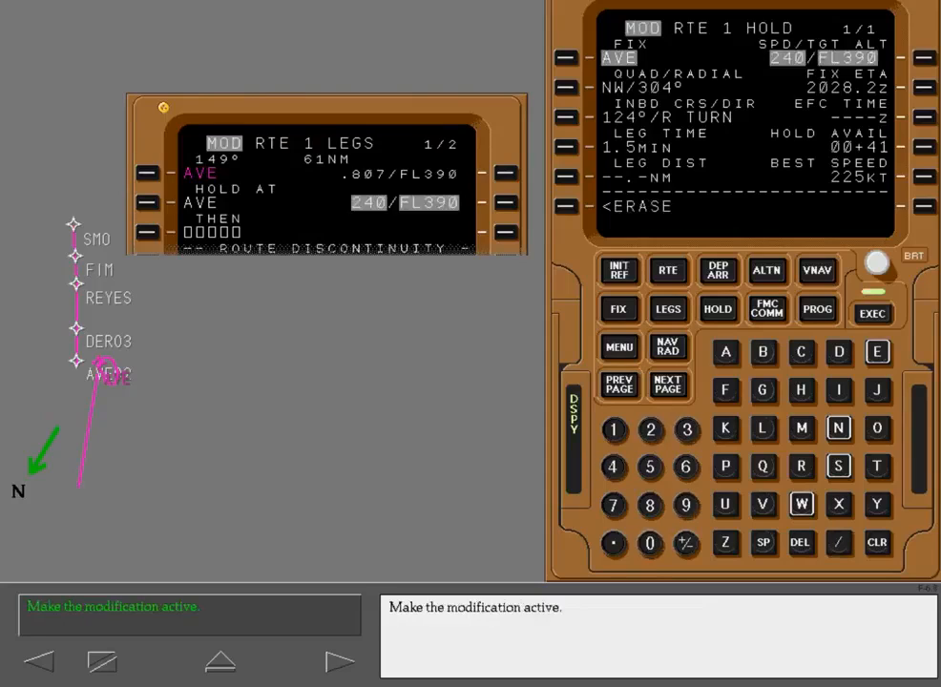
left_click(871, 308)
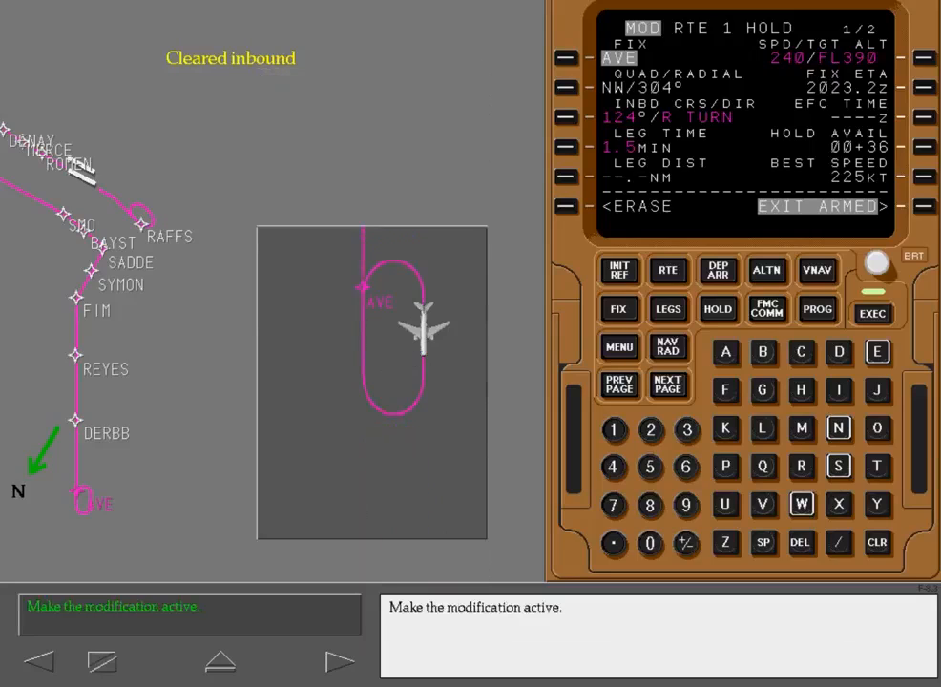
- Execute the armed exit from the AVE hold
left_click(871, 308)
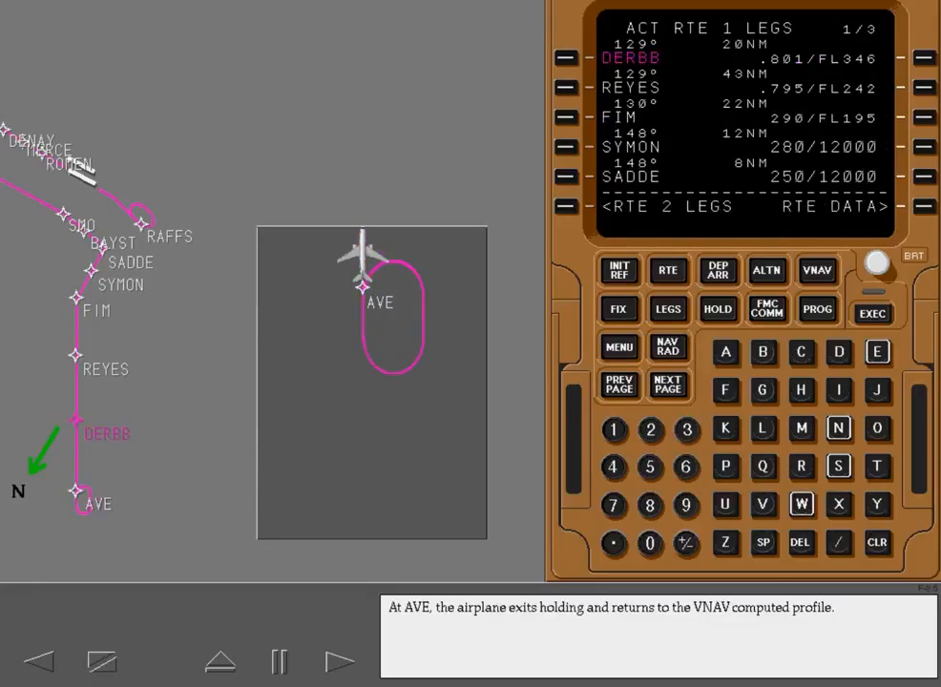
- Advance to the REYES holding exercise and bring up the HOLD page
left_click(340, 660)
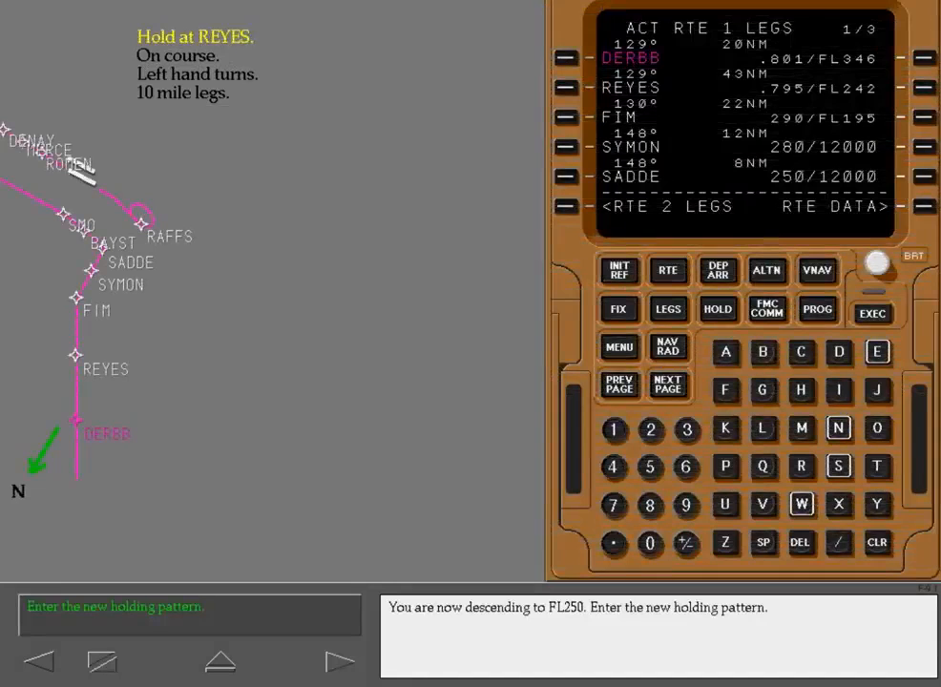
left_click(717, 308)
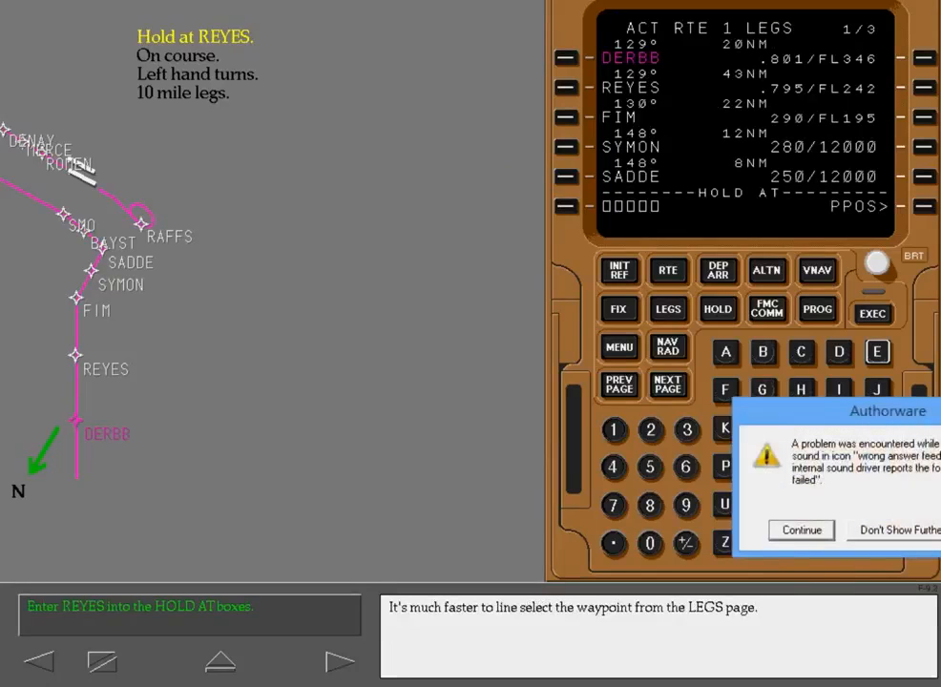
left_click(800, 529)
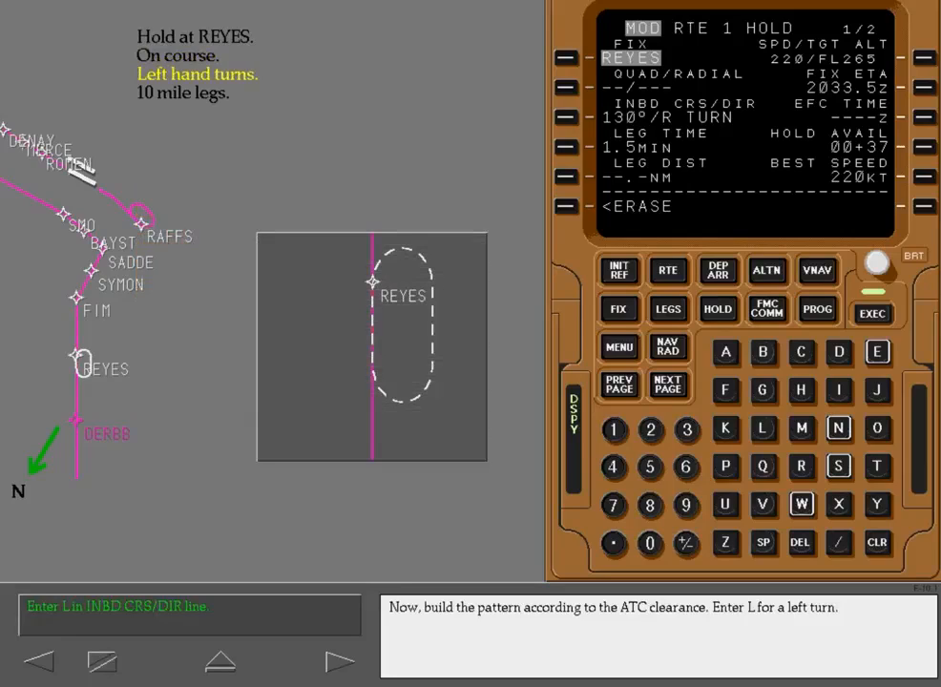
- Set the REYES hold to 130° inbound with left turns
key("/")
type("L")
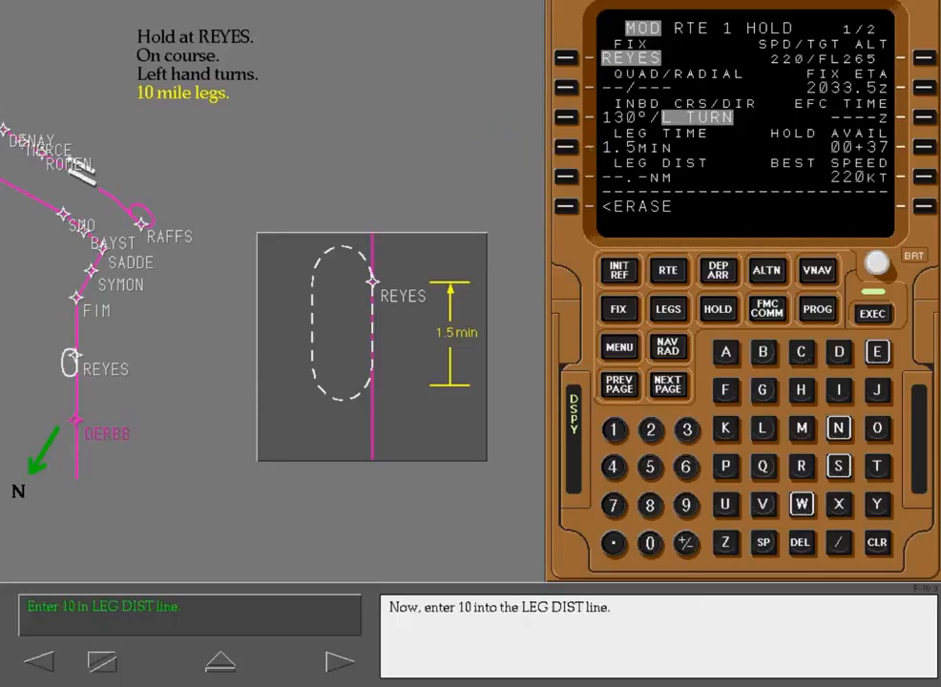
- Set the REYES hold leg distance to 10.0 NM
left_click(613, 429)
type("/FL25")
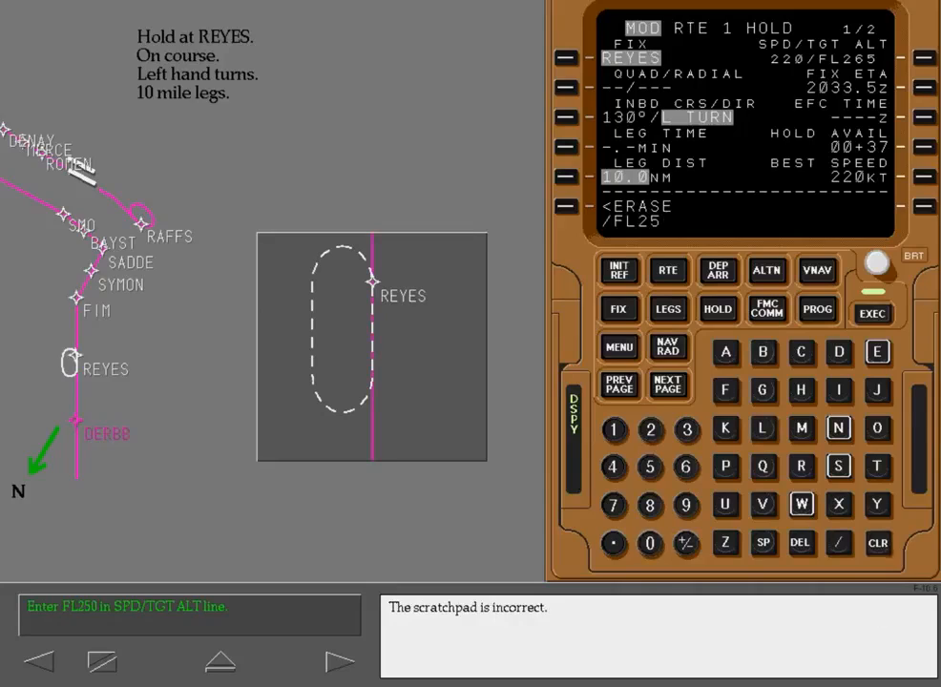
- Correct the scratchpad entry and set the REYES hold to 220 knots at FL250
left_click(877, 543)
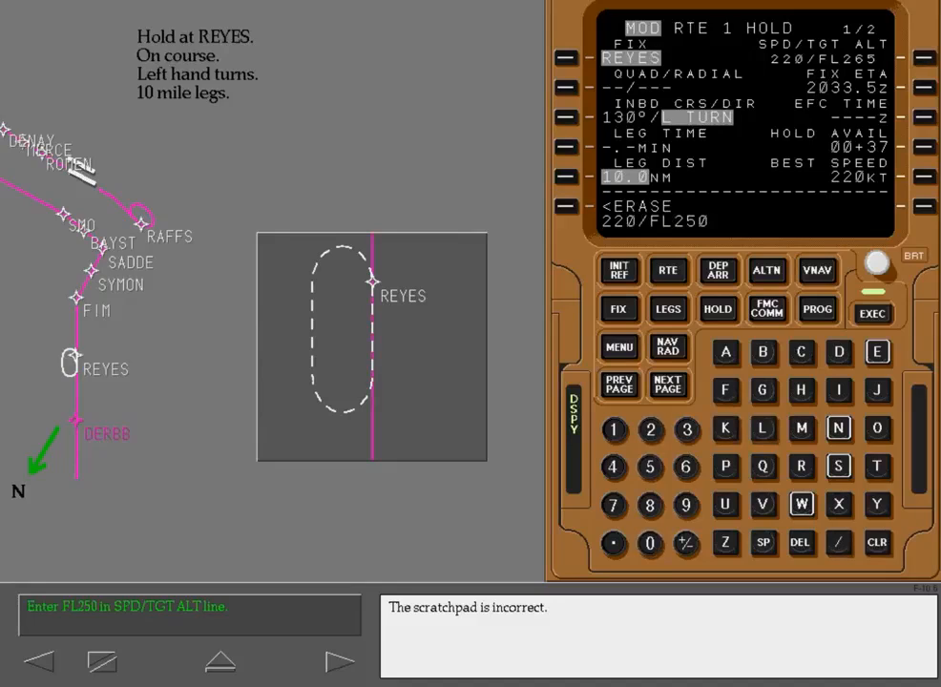
left_click(876, 542)
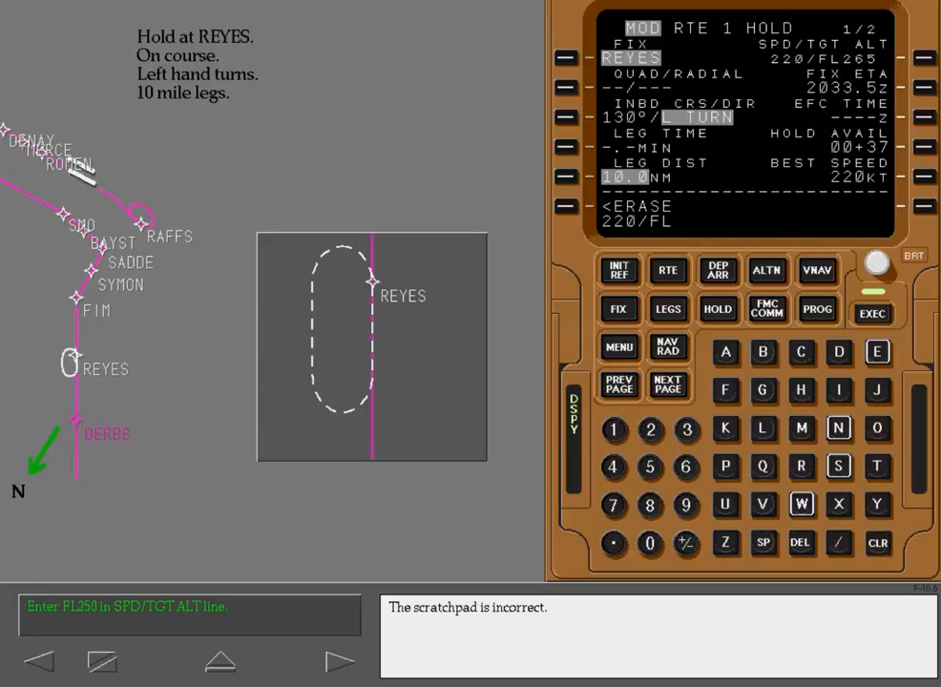
left_click(876, 542)
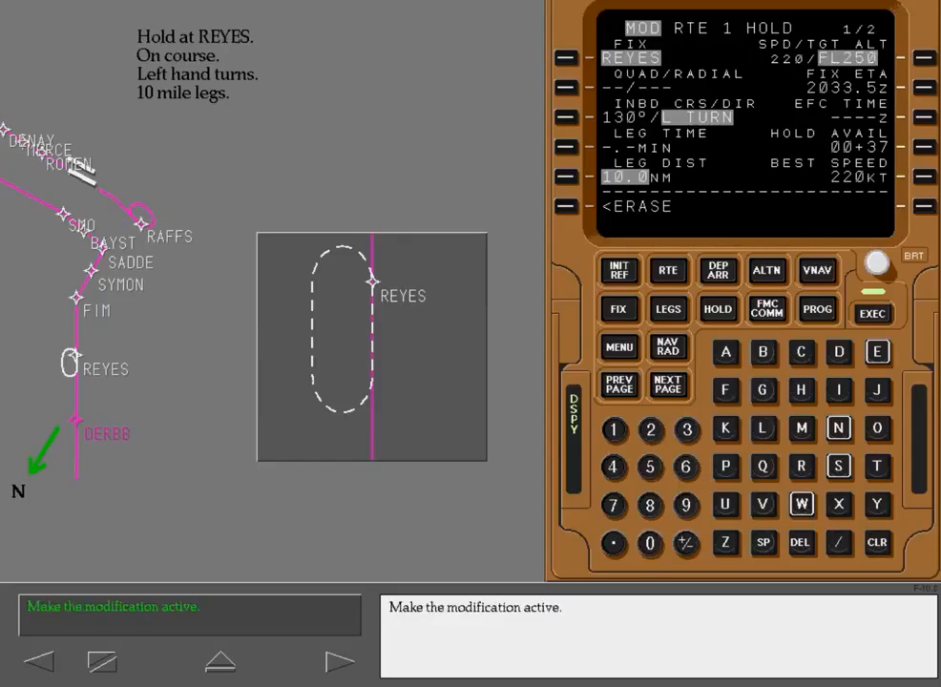
- Execute the REYES hold and enter 2055 as the EFC time
left_click(870, 309)
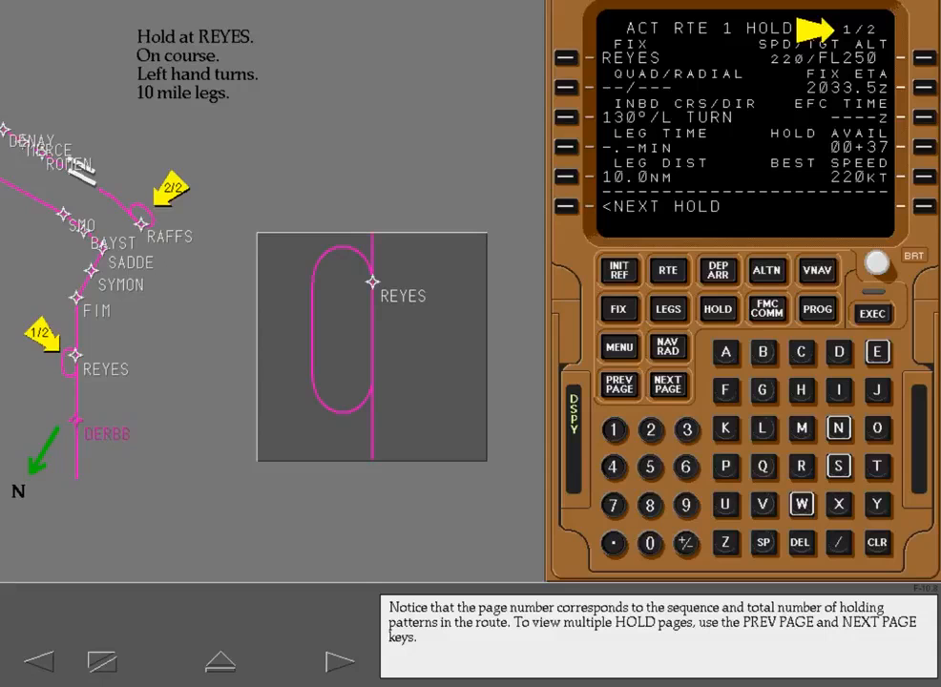
left_click(340, 661)
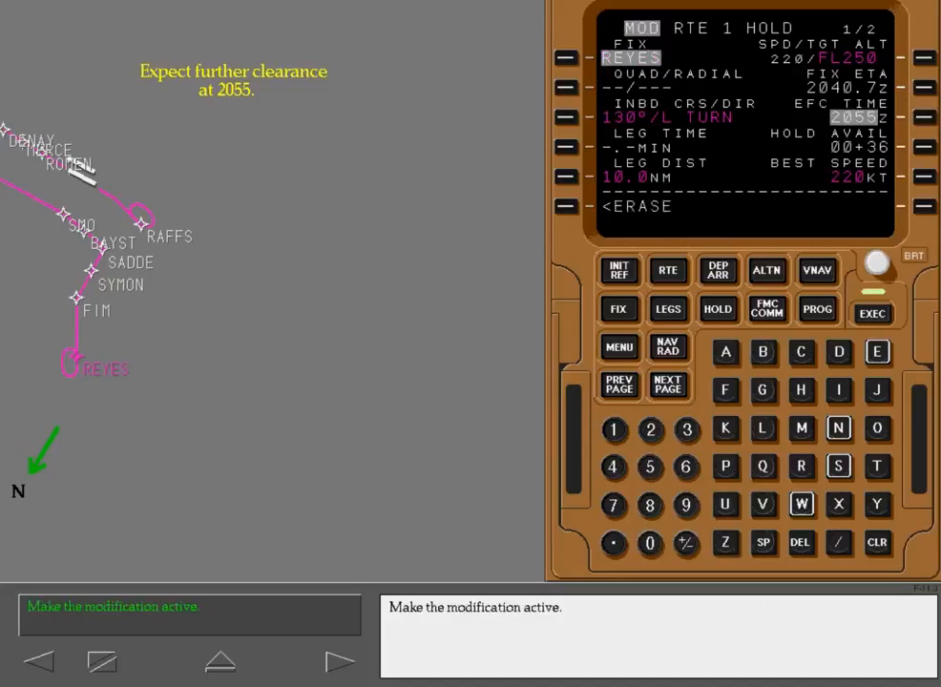
- Execute the pending 2055z EFC time on the REYES hold
left_click(870, 312)
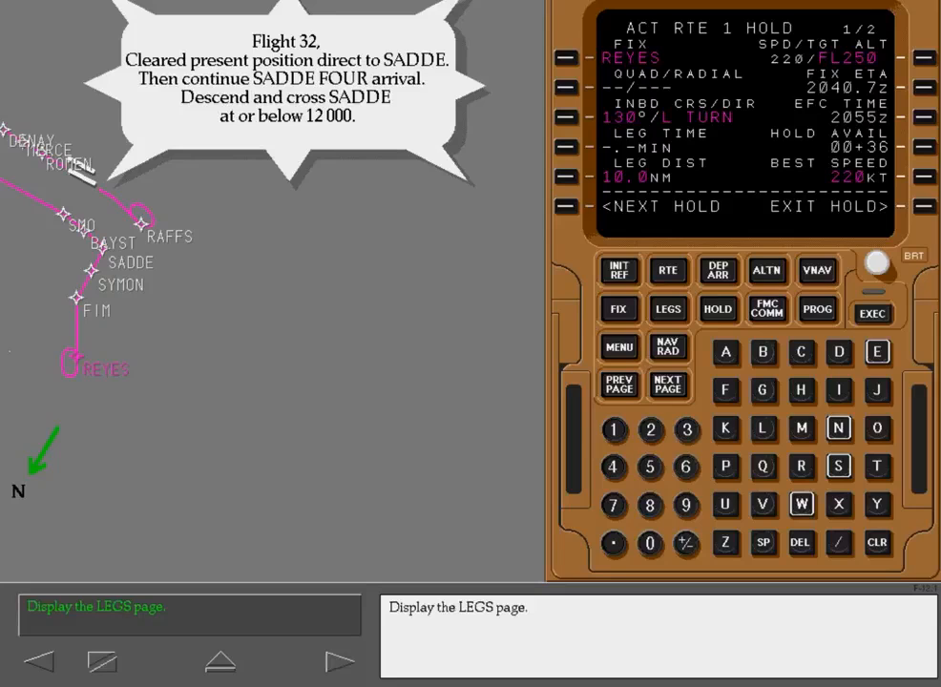
- Set the route legs direct to SADDE and execute the change
left_click(667, 308)
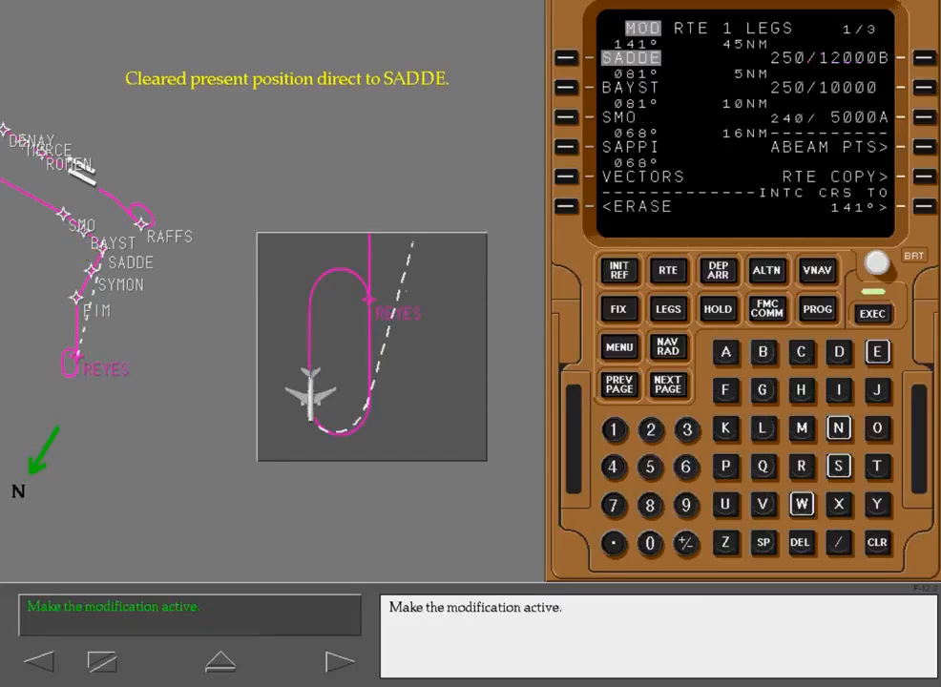
left_click(871, 309)
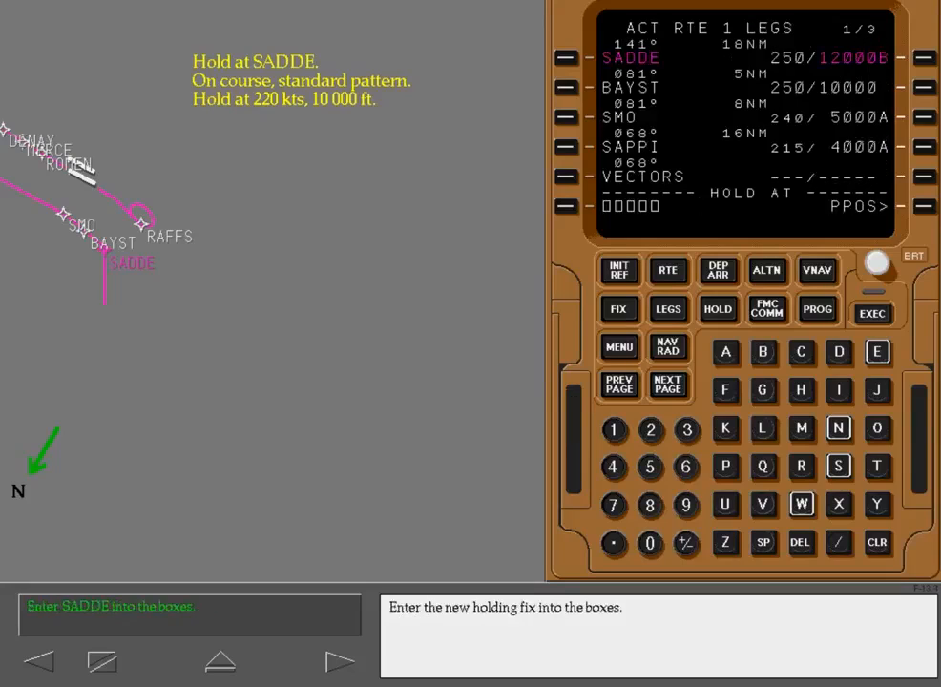
- Enter SADDE as the holding fix for a new hold
type("SADDE")
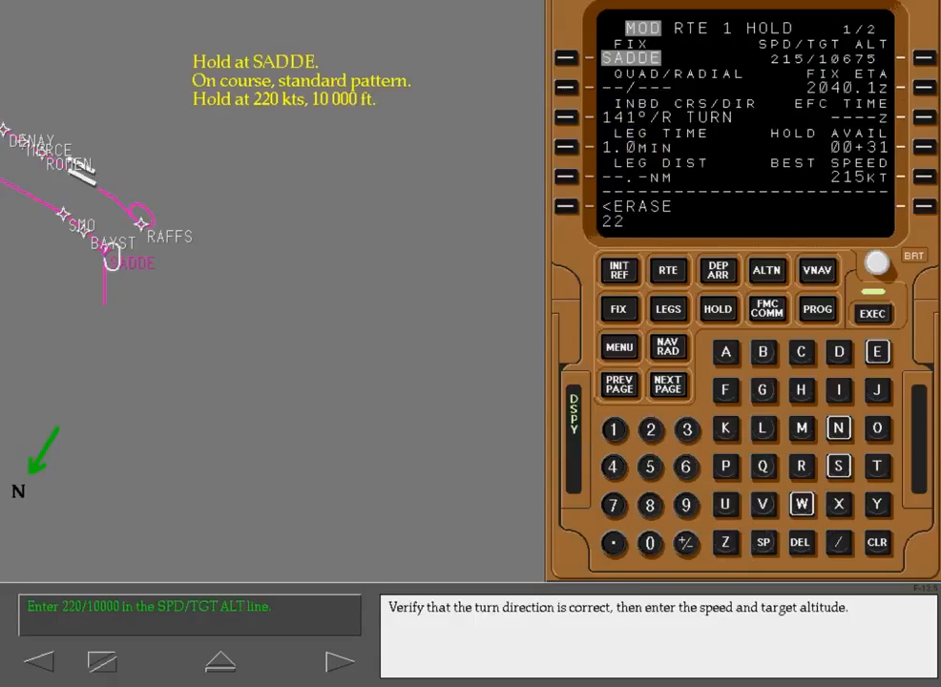
- Set the SADDE hold to 220 knots and 10,000 ft, execute it, and continue
left_click(839, 542)
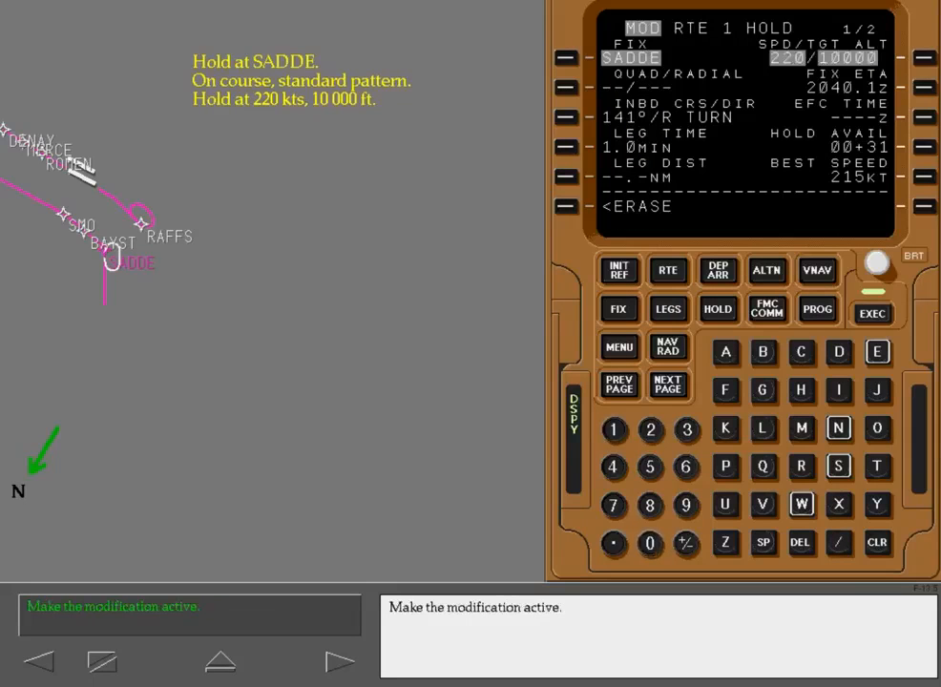
left_click(871, 310)
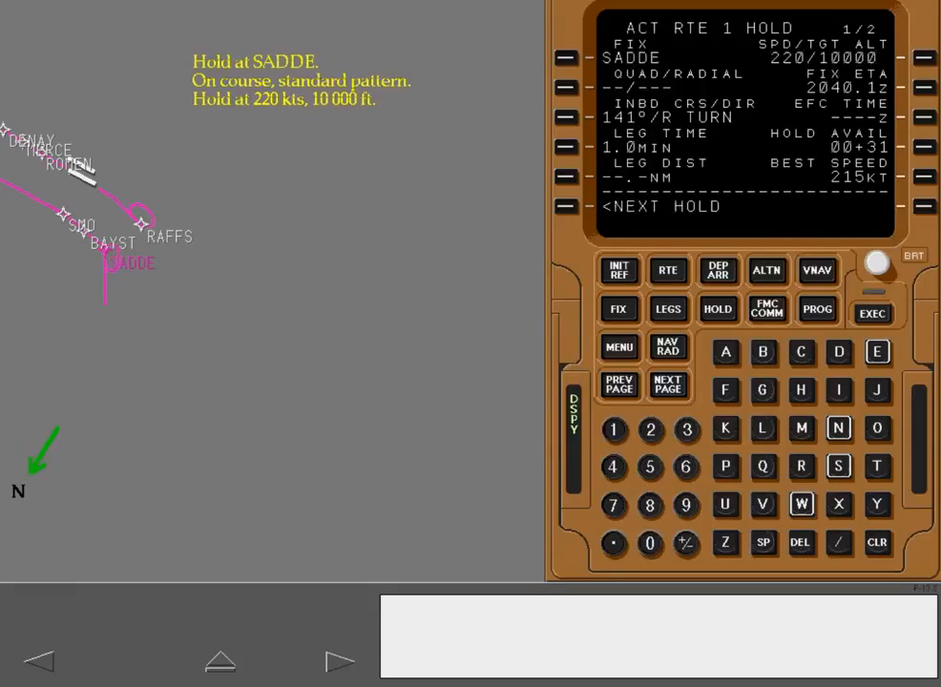
left_click(340, 661)
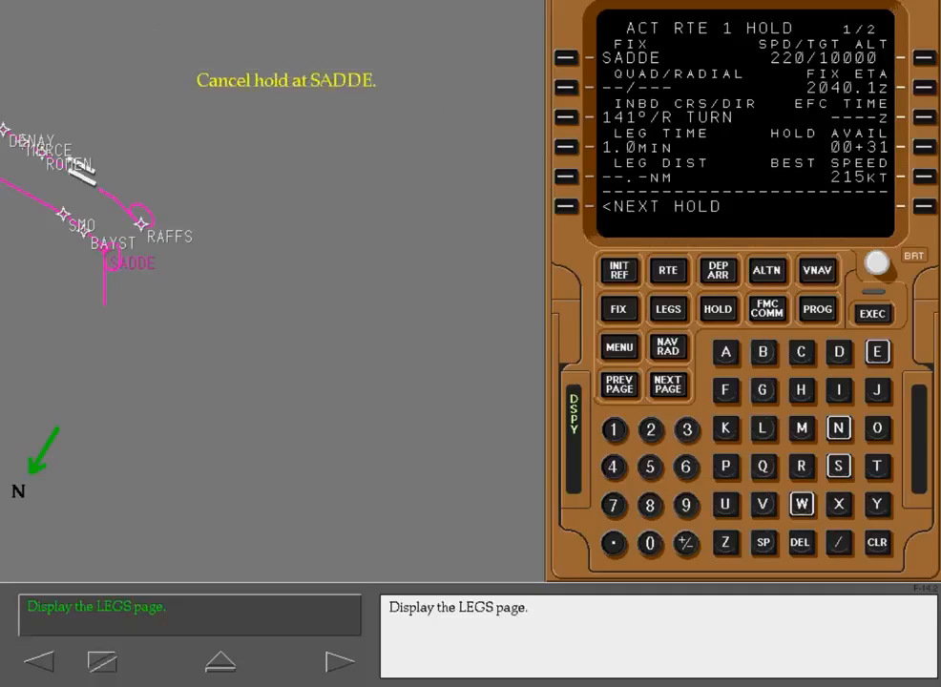
- Delete the SADDE hold, execute, and start the FIM Practice exercise
left_click(668, 308)
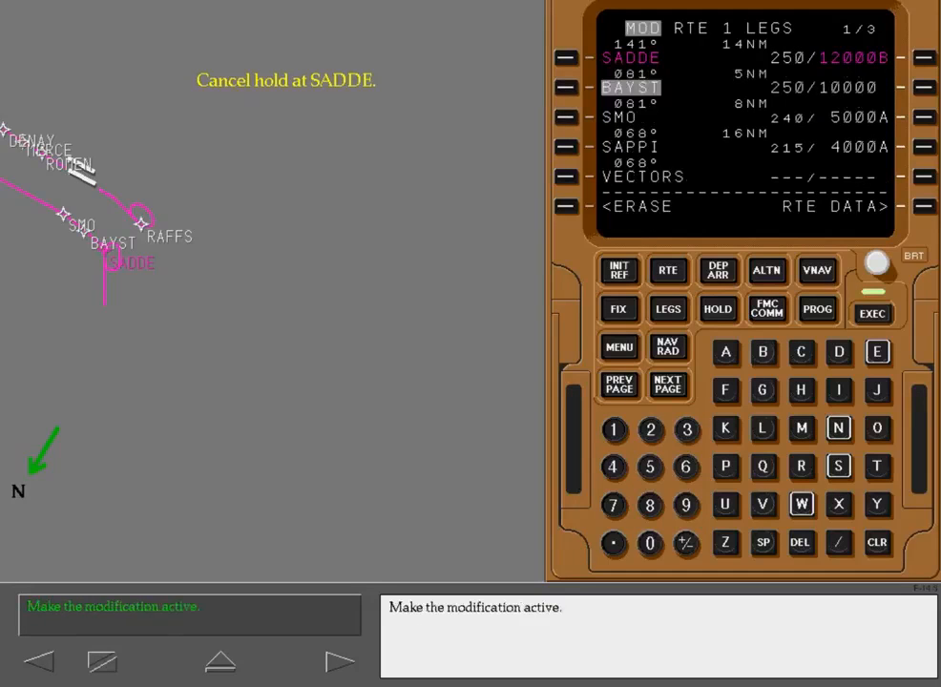
left_click(872, 308)
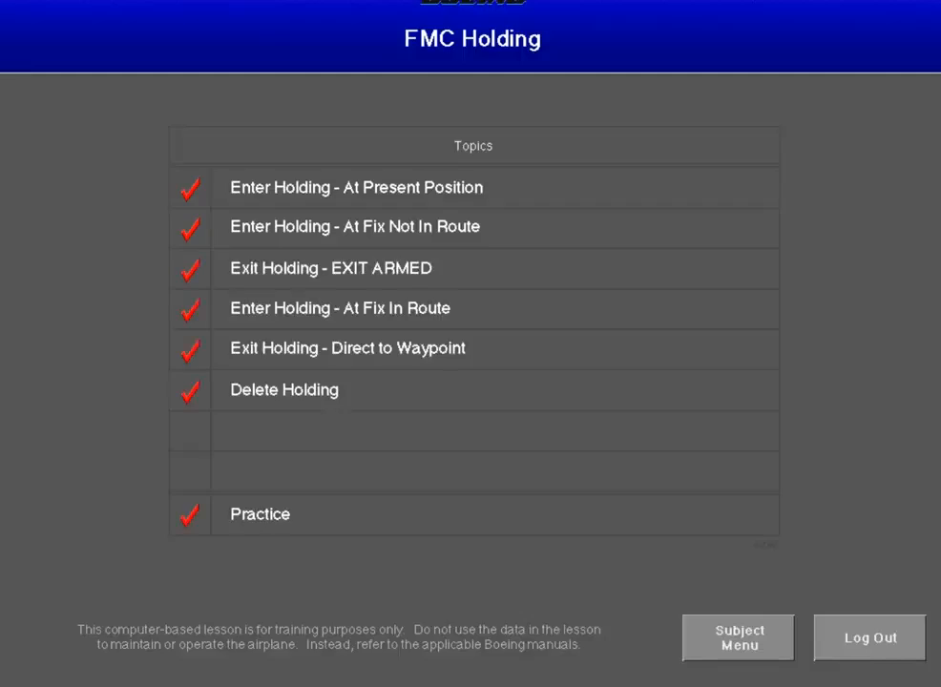
left_click(260, 514)
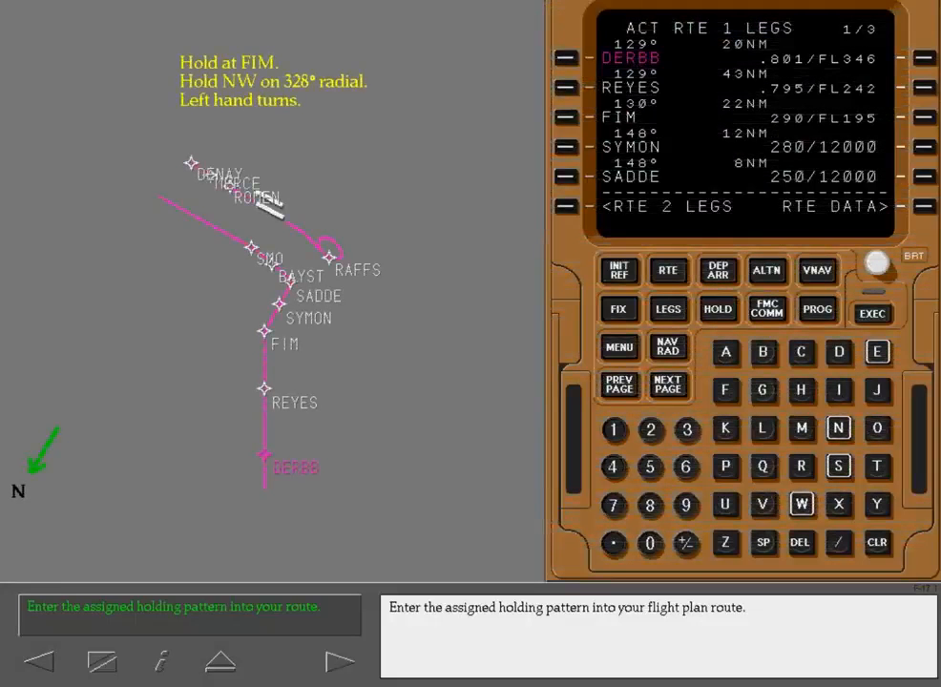
- Set up a next hold with FIM as the holding fix
left_click(718, 308)
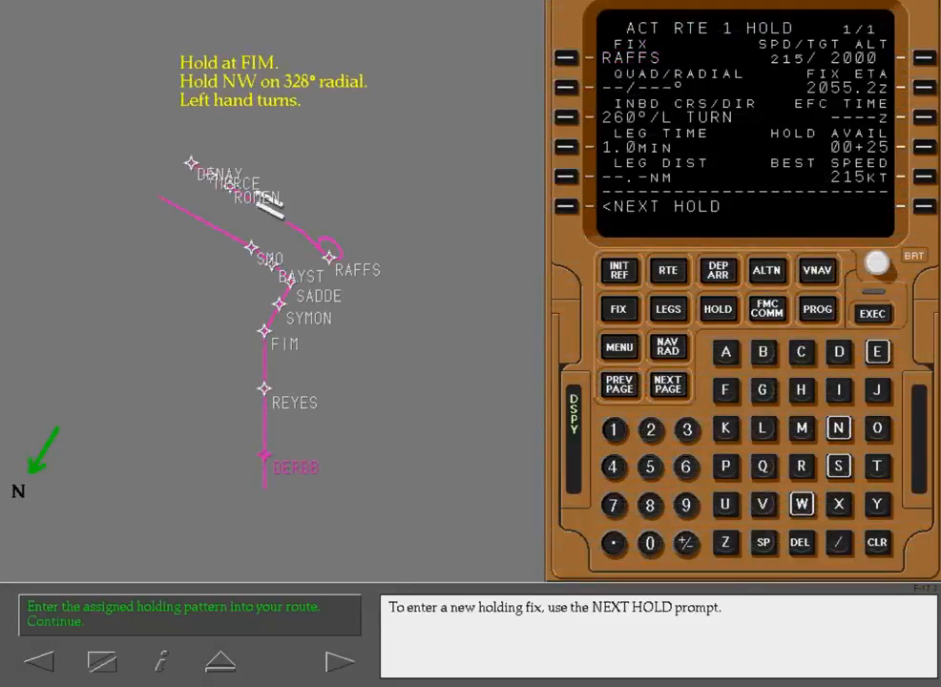
left_click(668, 308)
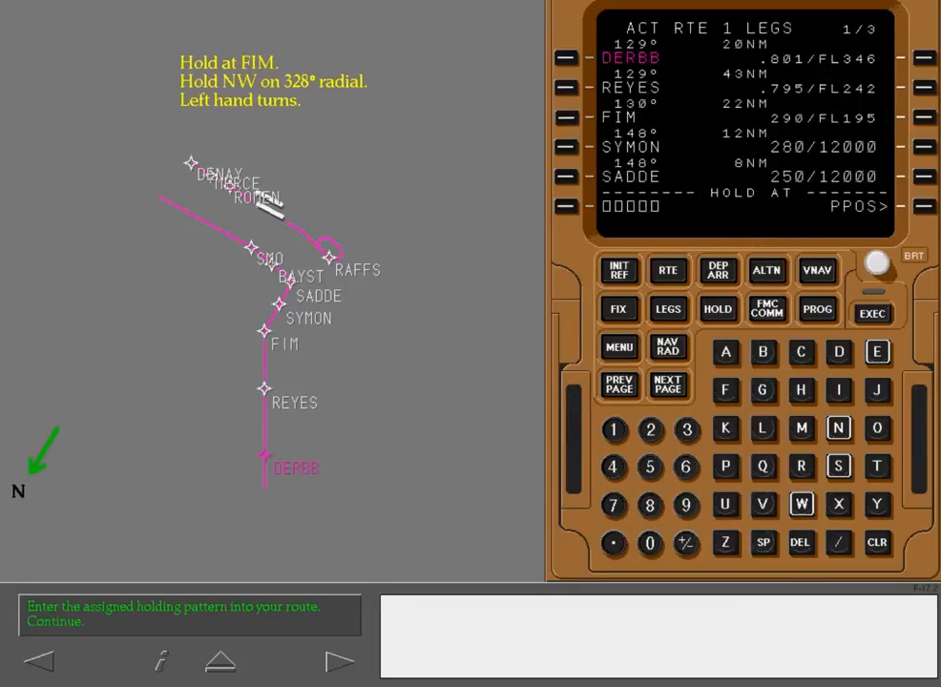
left_click(718, 308)
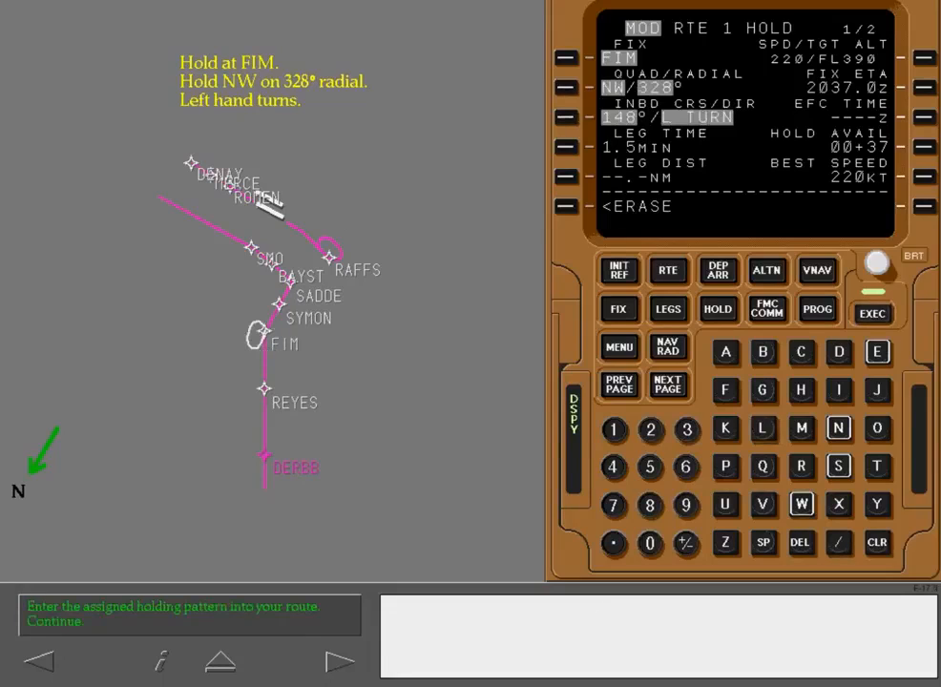
- Execute the FIM hold at FL250
left_click(870, 309)
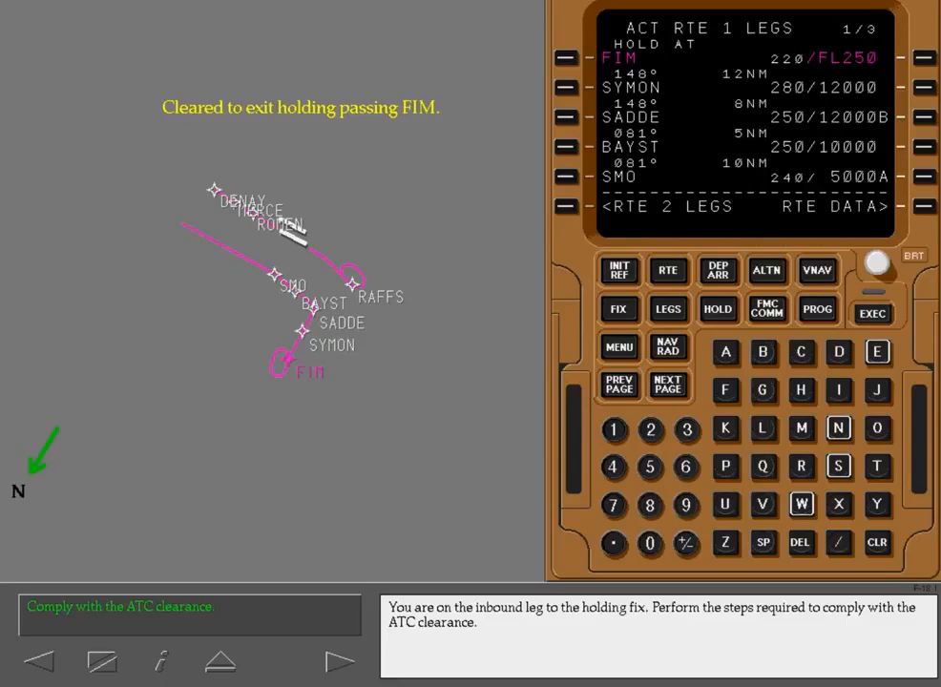
- Exit the FIM hold as cleared
left_click(717, 309)
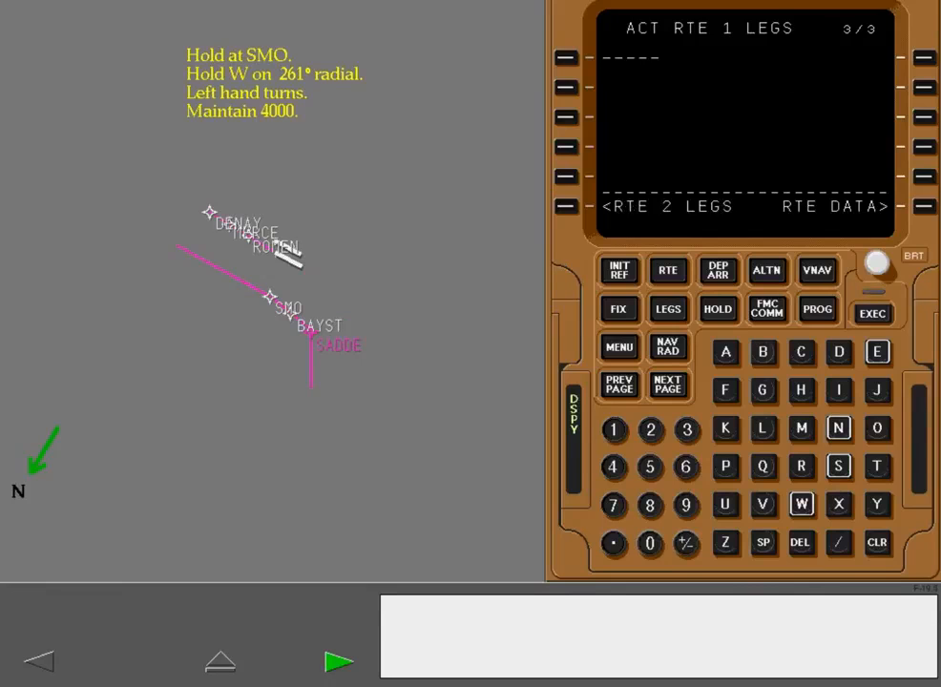
- Begin a new hold with SMO as the holding fix
left_click(340, 662)
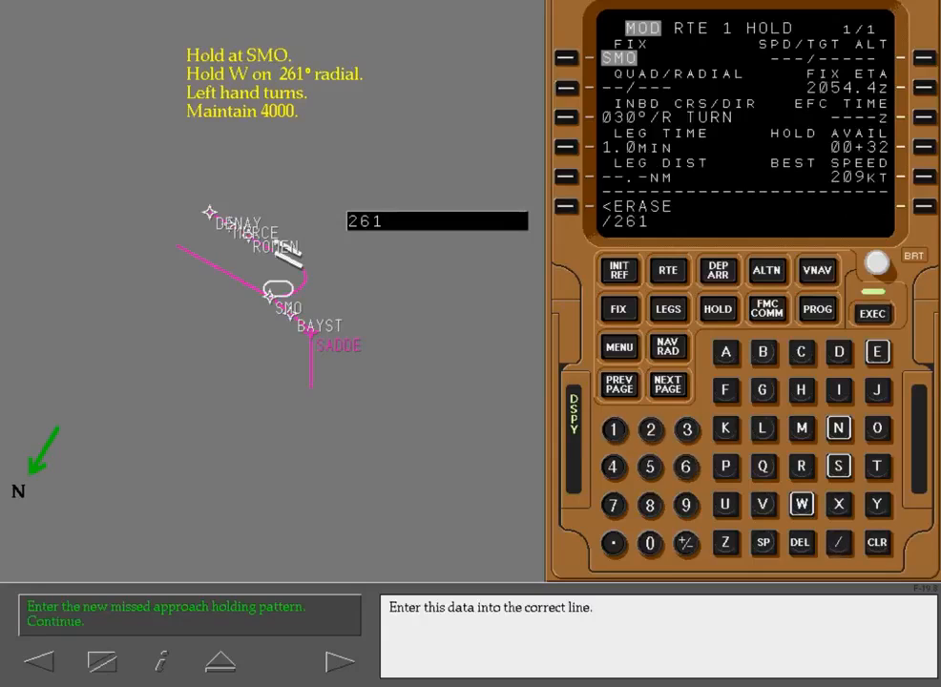
- Apply the W/261 radial to the SMO hold and execute it
left_click(565, 88)
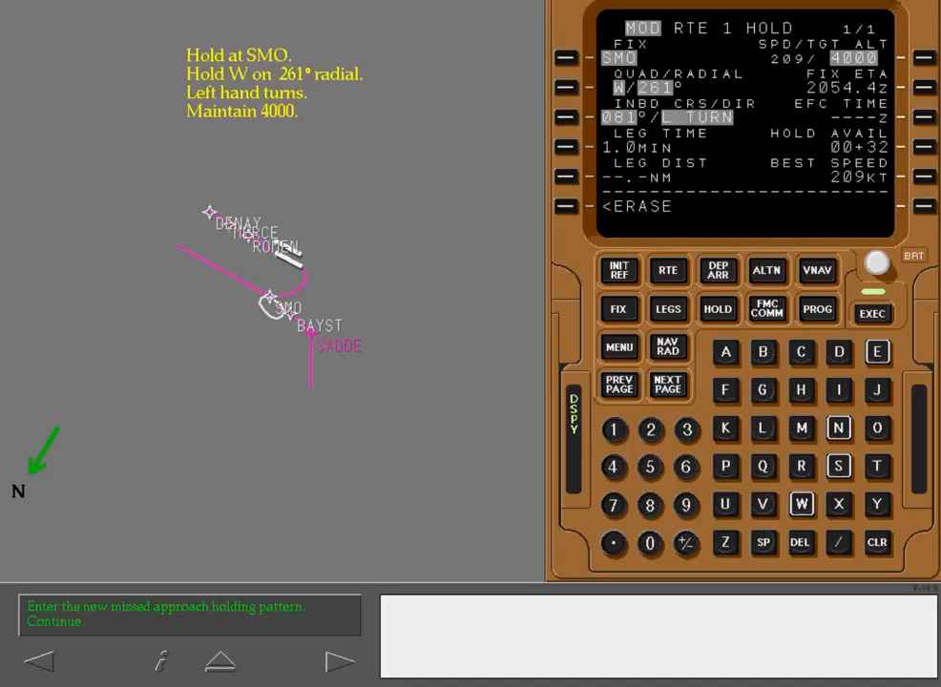
left_click(871, 310)
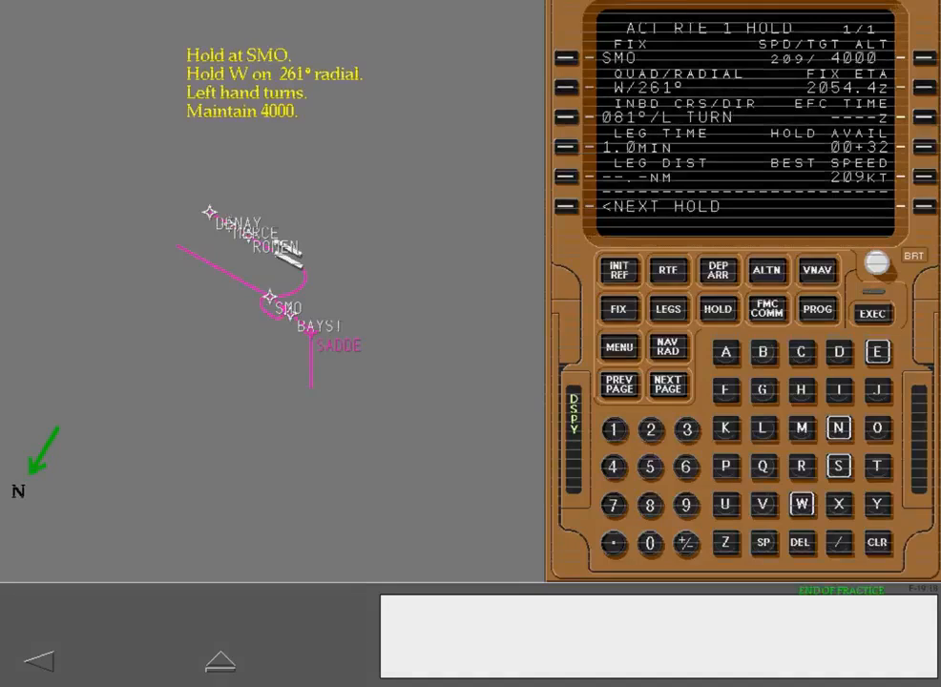